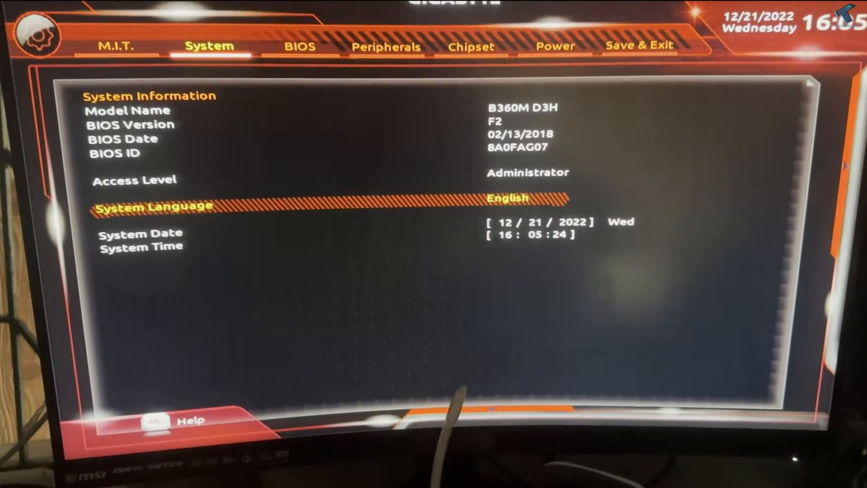
# Step: Switch from the BIOS System tab to the Chipset tab showing VT-d, Internal Graphics and Audio Controller
pyautogui.click(299, 45)
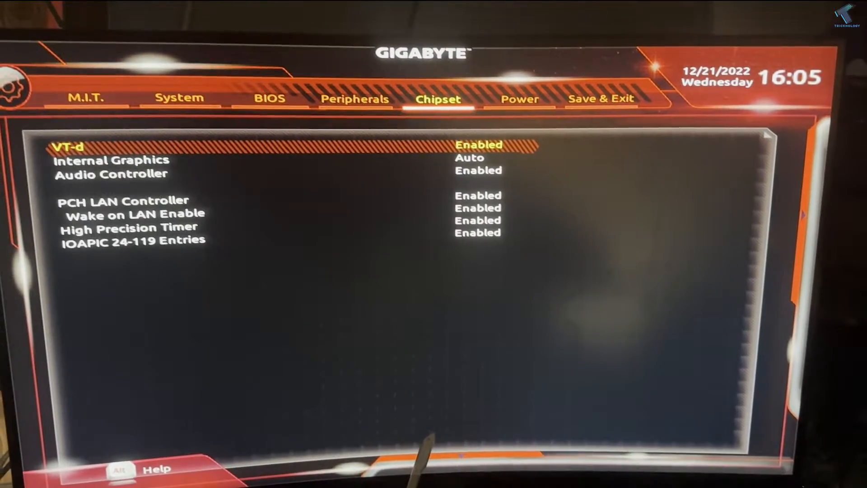
pyautogui.click(520, 98)
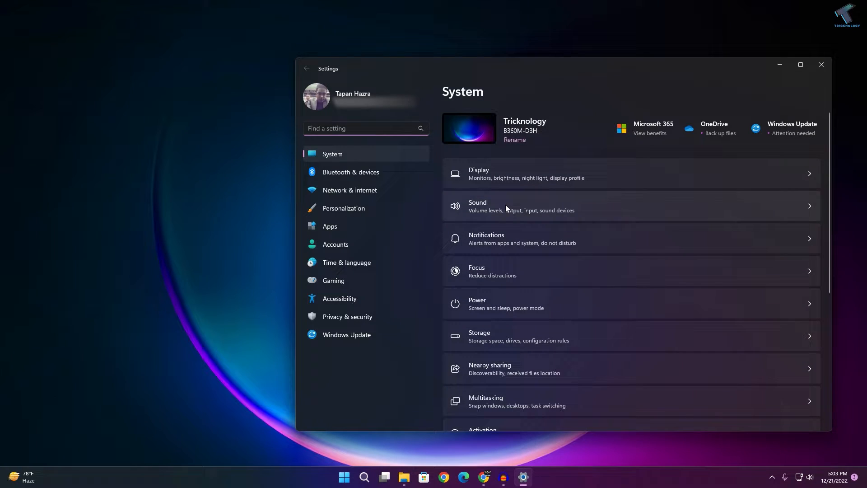
pyautogui.moveTo(549, 225)
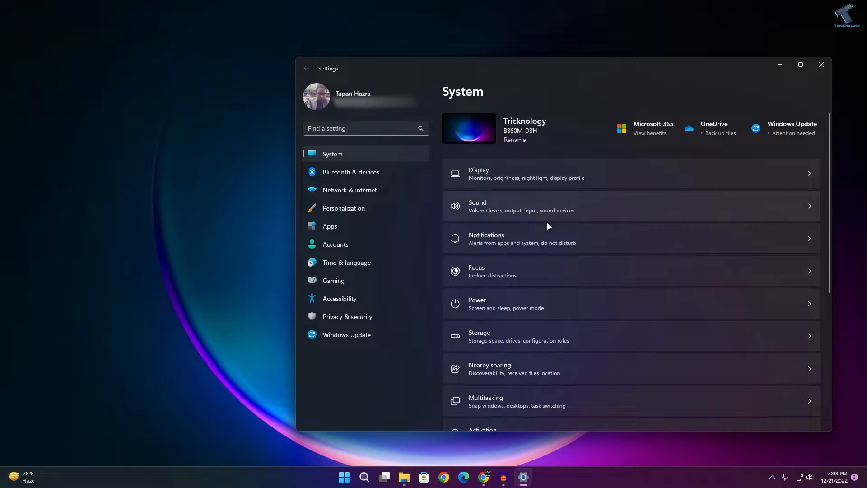
# Step: Go to System › Troubleshoot › Other troubleshooters and scroll down to the Keyboard entry
pyautogui.scroll(-3)
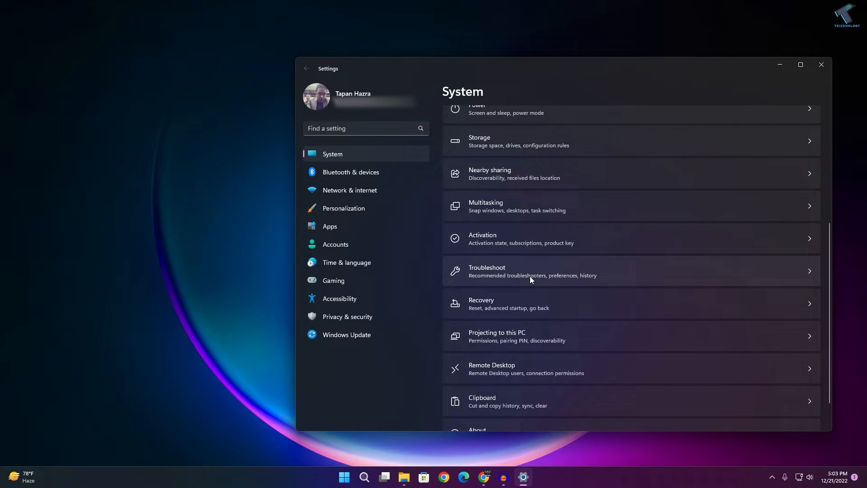
pyautogui.click(532, 271)
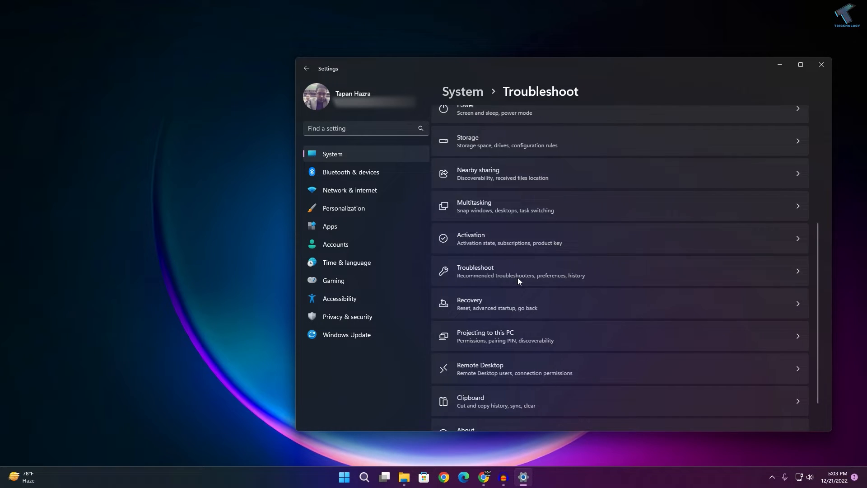
pyautogui.click(520, 271)
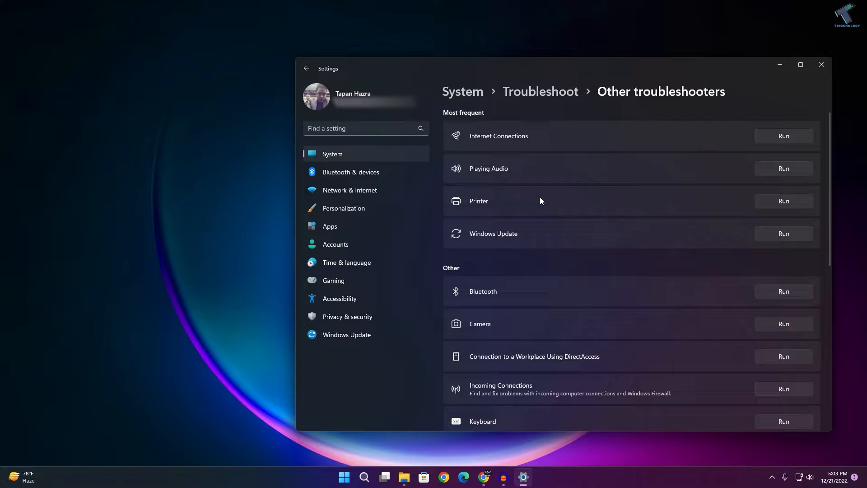
pyautogui.scroll(-3)
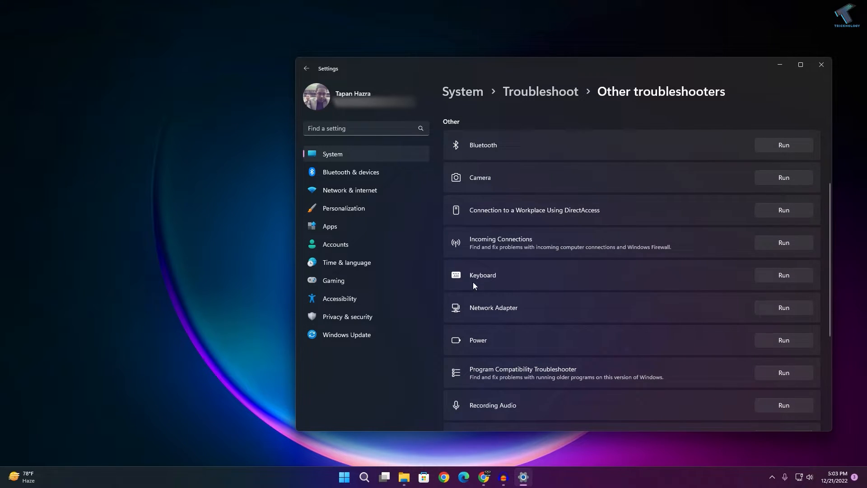
# Step: Run the Keyboard troubleshooter and close its completed 'no changes needed' result
pyautogui.click(784, 275)
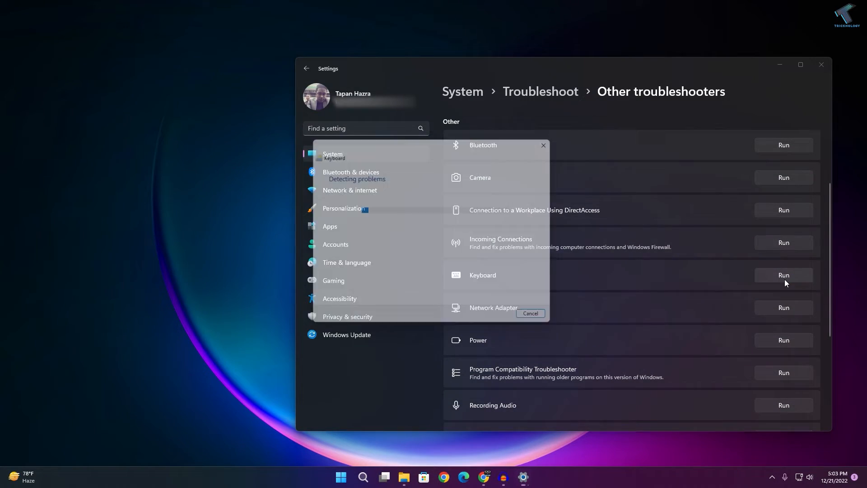
pyautogui.click(784, 275)
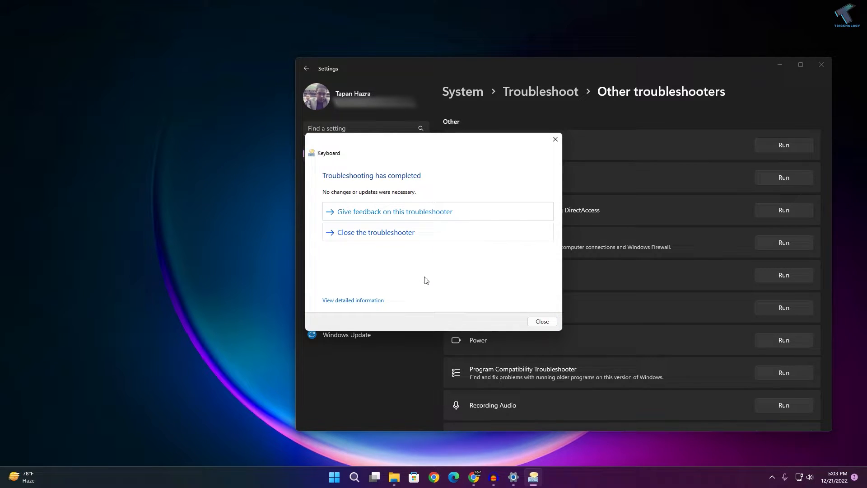
pyautogui.click(542, 321)
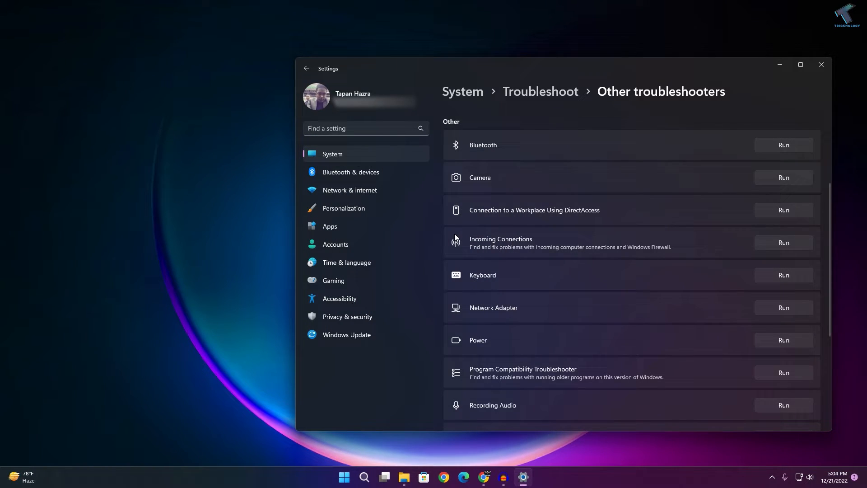
# Step: Close Settings and launch Device Manager from the Start button's right-click menu
pyautogui.click(822, 64)
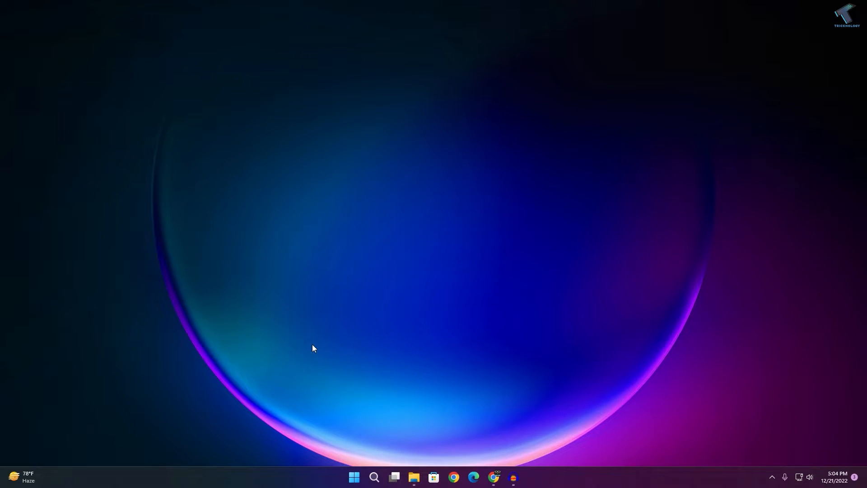
pyautogui.moveTo(330, 483)
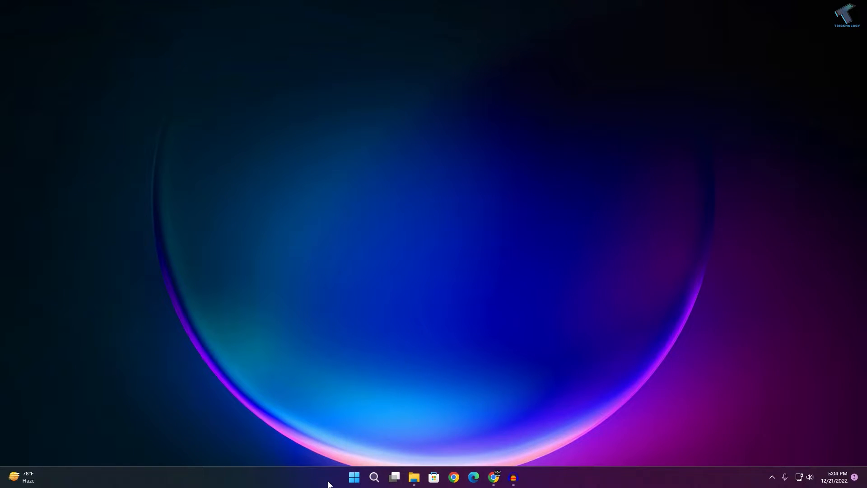
pyautogui.moveTo(393, 455)
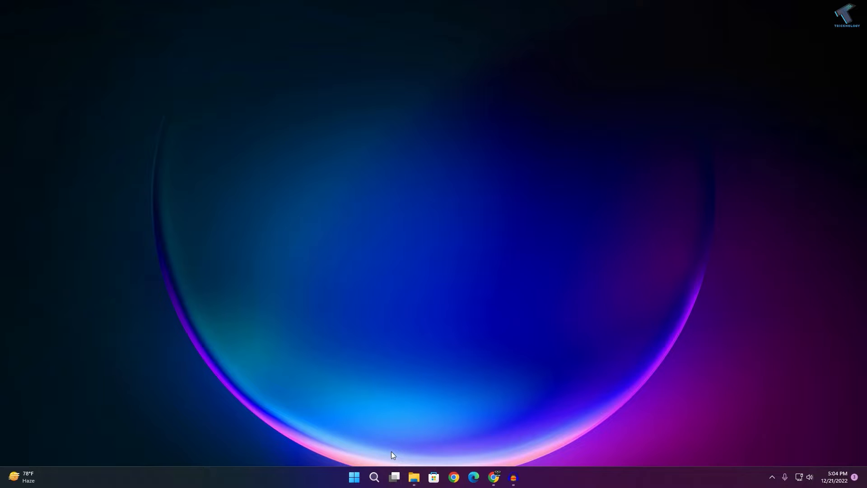
pyautogui.moveTo(354, 477)
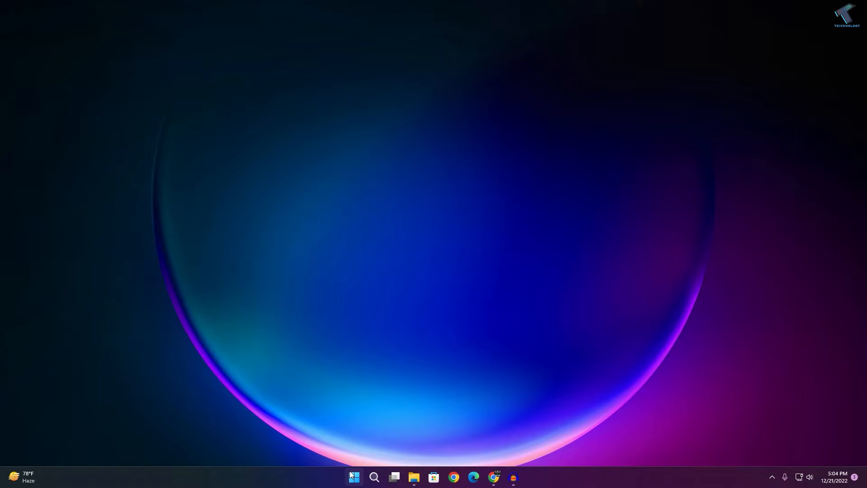
pyautogui.rightClick(355, 477)
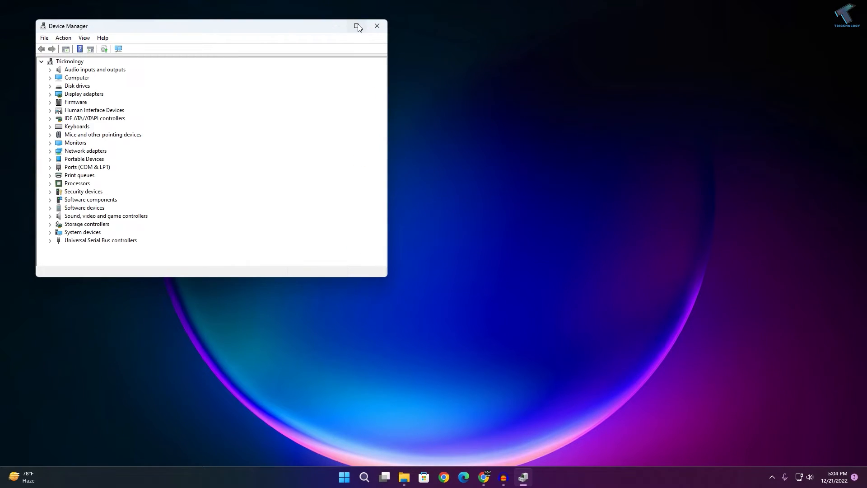
# Step: Maximize Device Manager and uninstall the first HID Keyboard Device
pyautogui.click(356, 26)
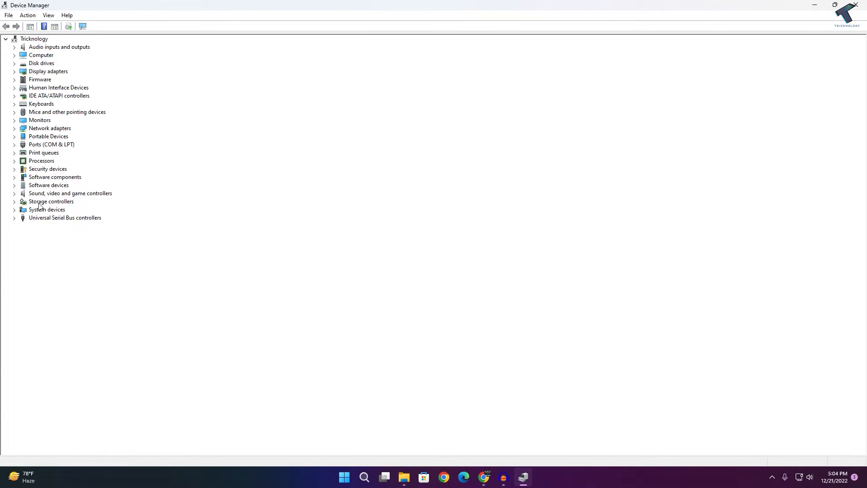
pyautogui.rightClick(54, 111)
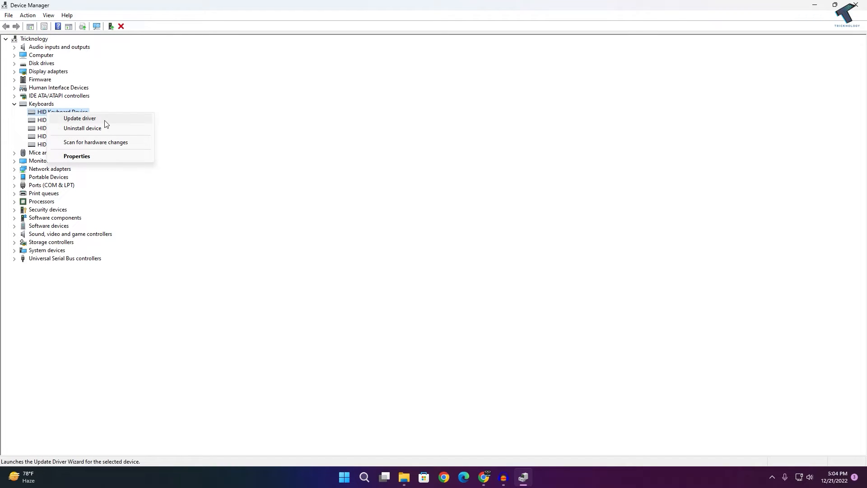
pyautogui.click(82, 128)
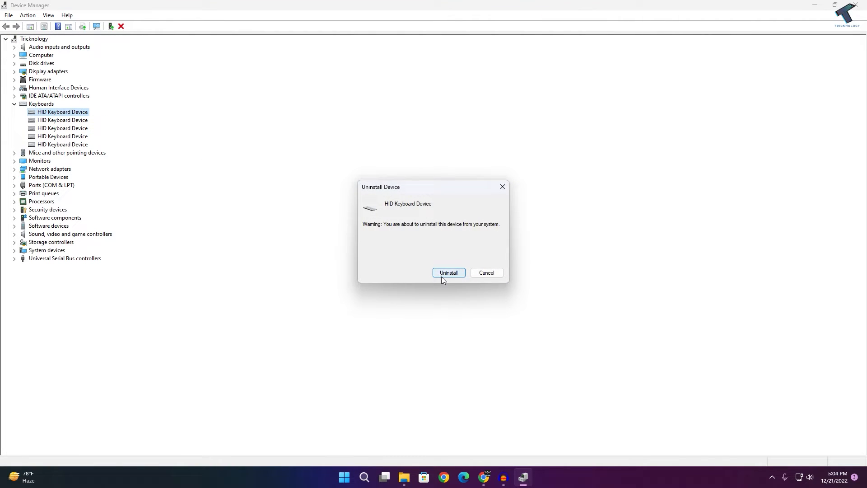
pyautogui.click(448, 273)
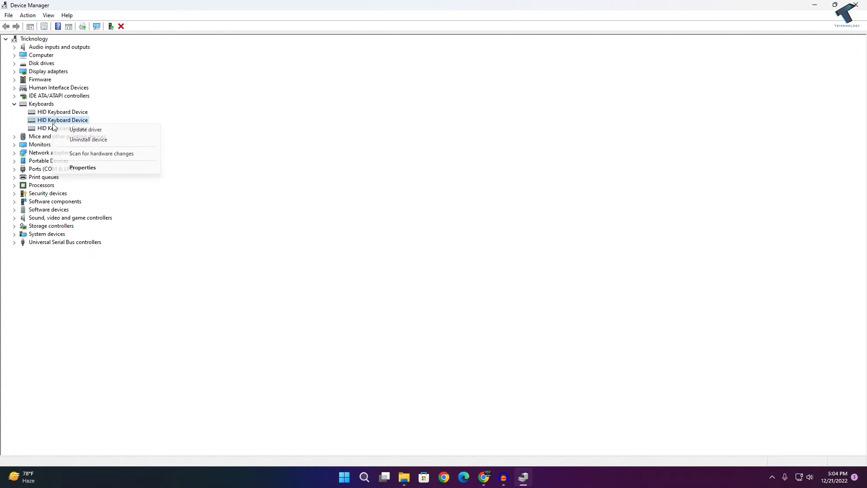
# Step: Uninstall the remaining HID Keyboard Devices and bring up the Start menu power options
pyautogui.click(88, 139)
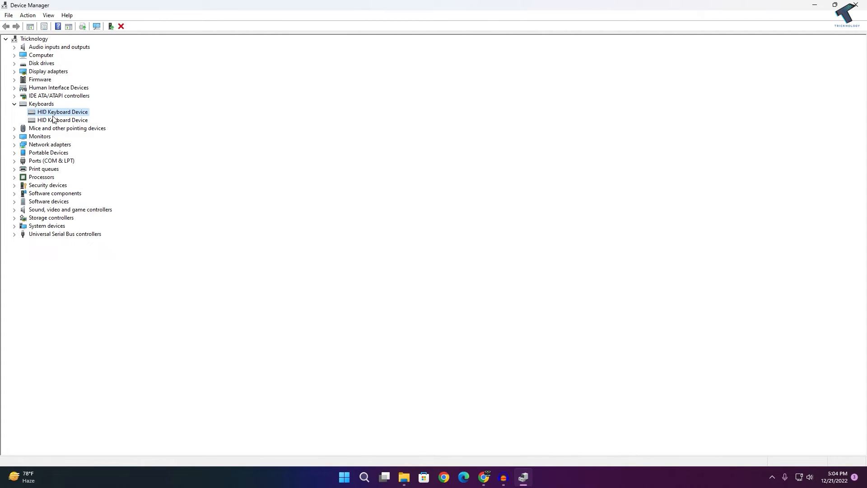
pyautogui.rightClick(61, 111)
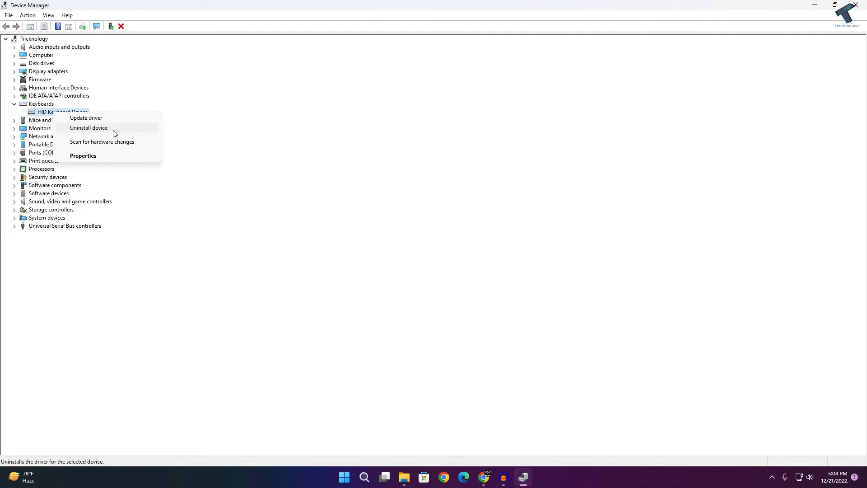
pyautogui.click(89, 128)
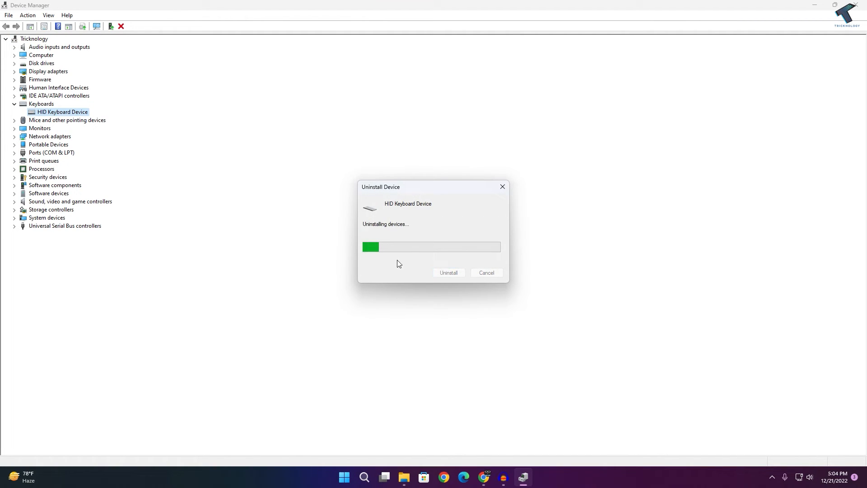
pyautogui.click(344, 477)
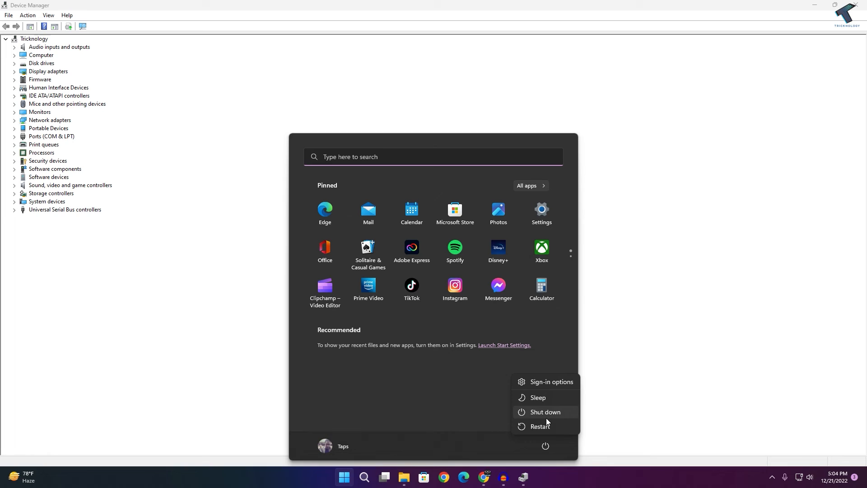